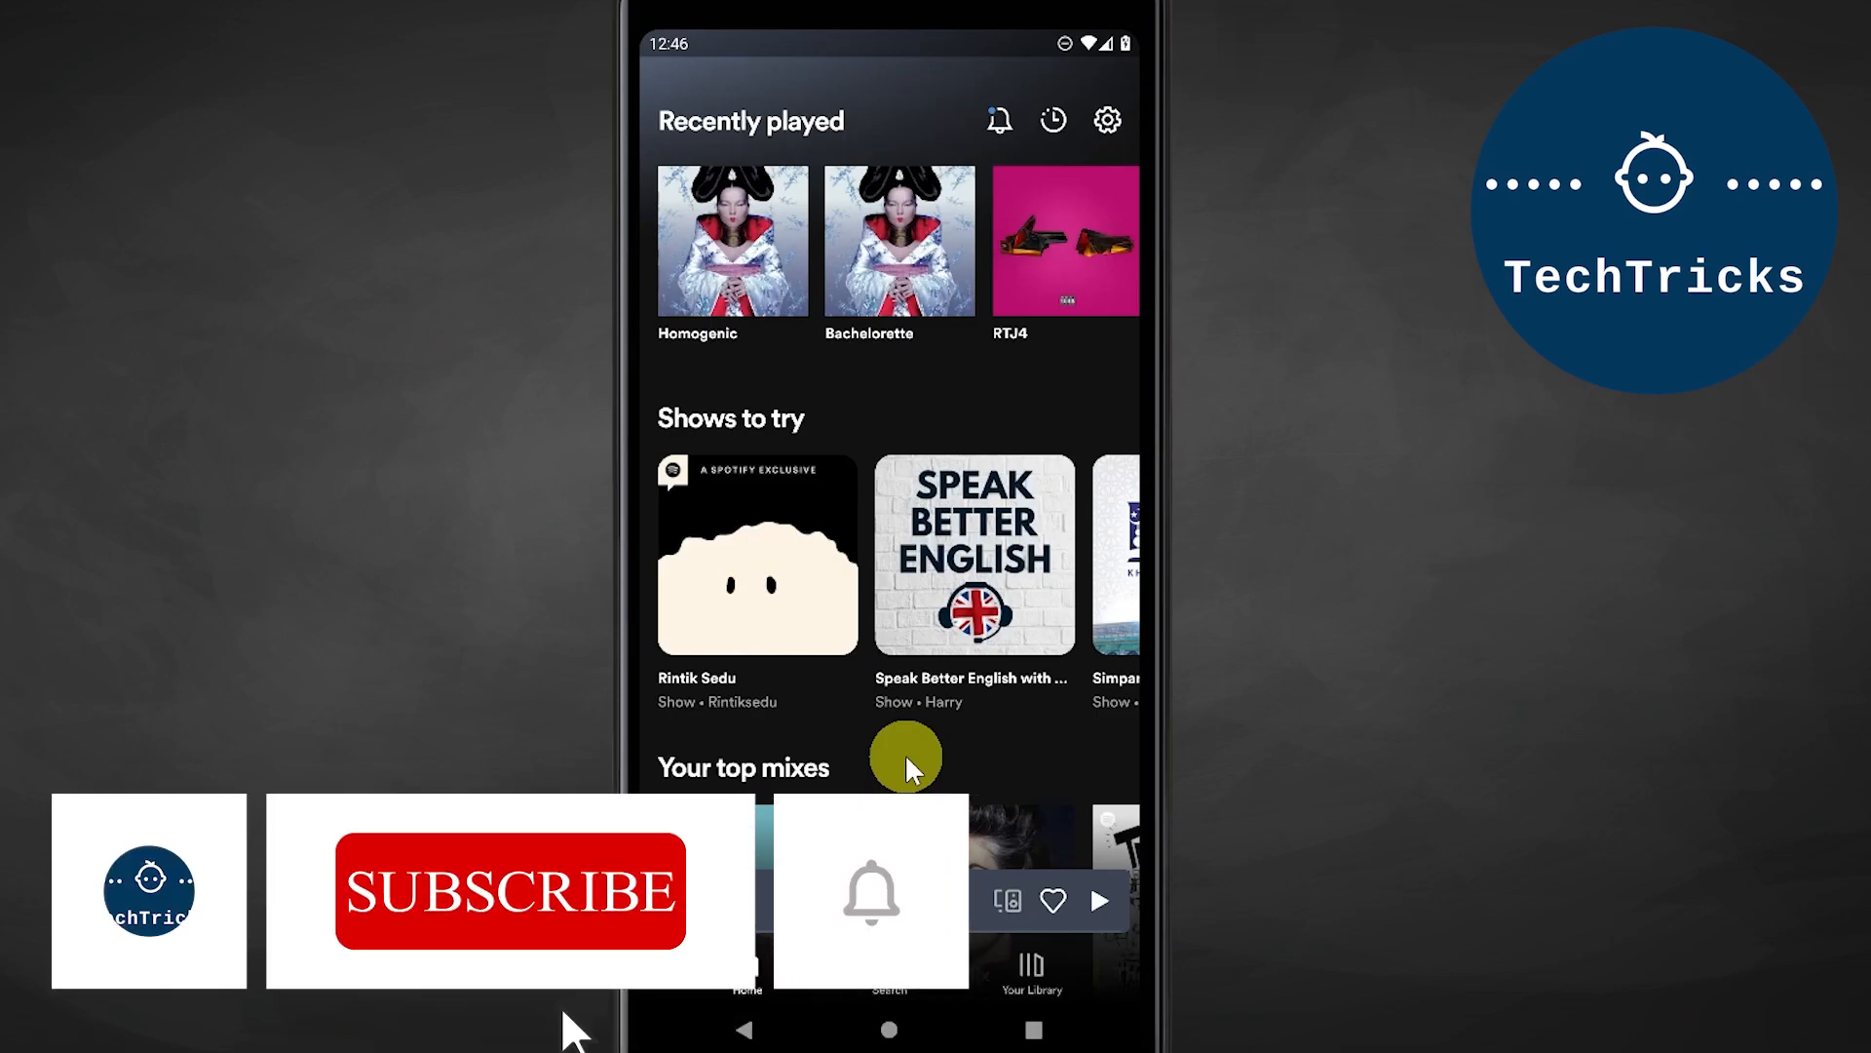
Step: Reach the Settings page from the gear icon and scroll to the Social section
left_click(511, 890)
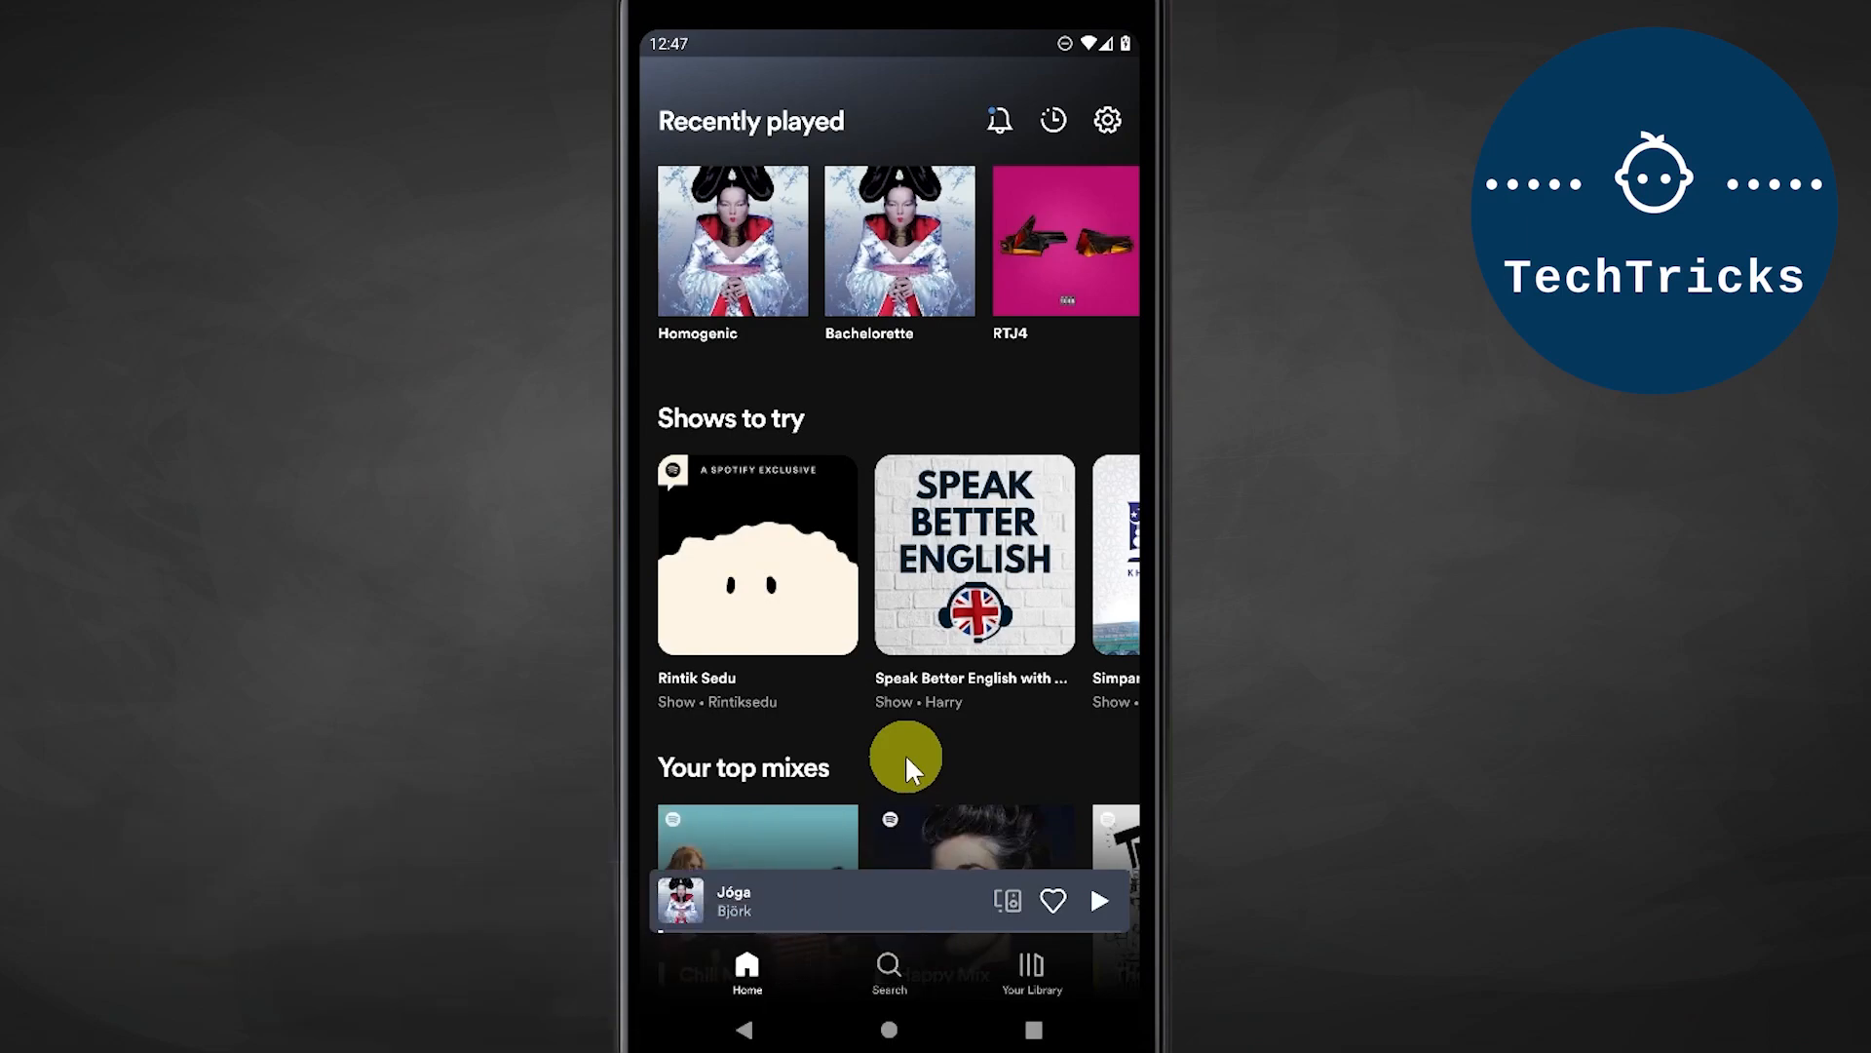
mouse_move(1019, 478)
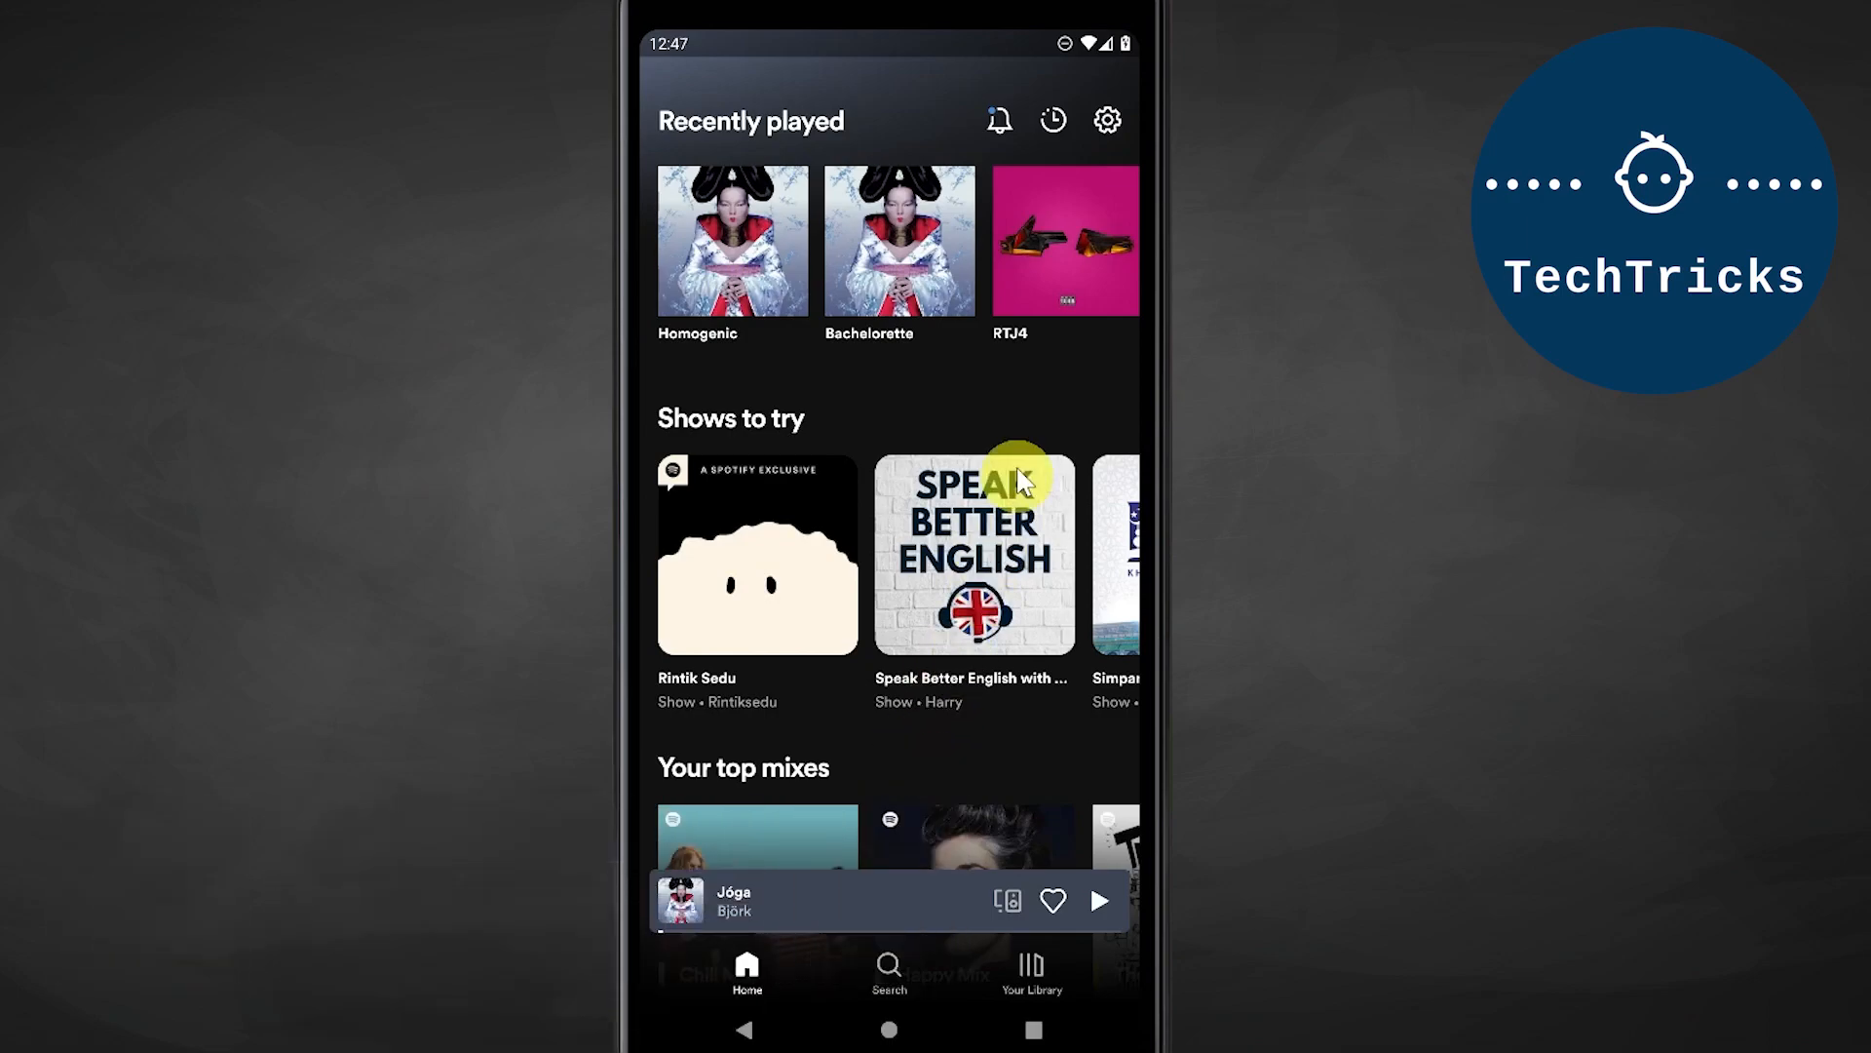
mouse_move(1103, 121)
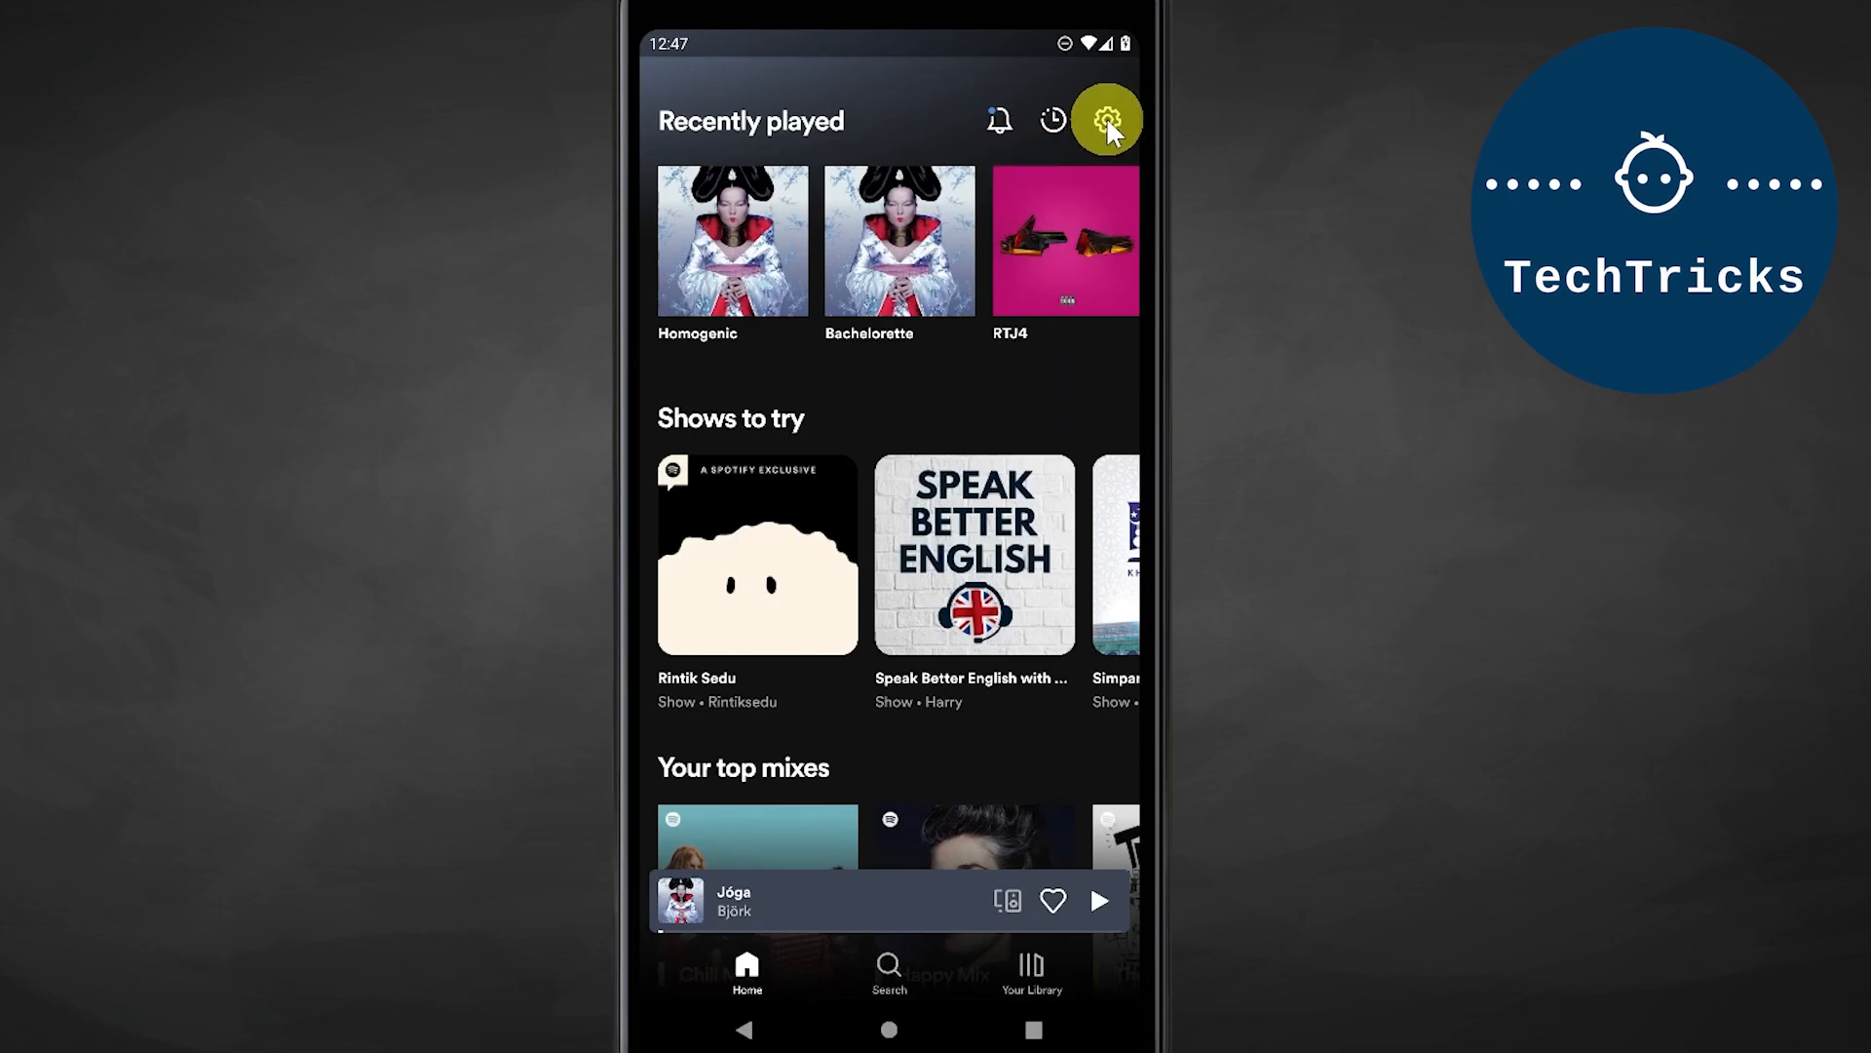
left_click(1103, 119)
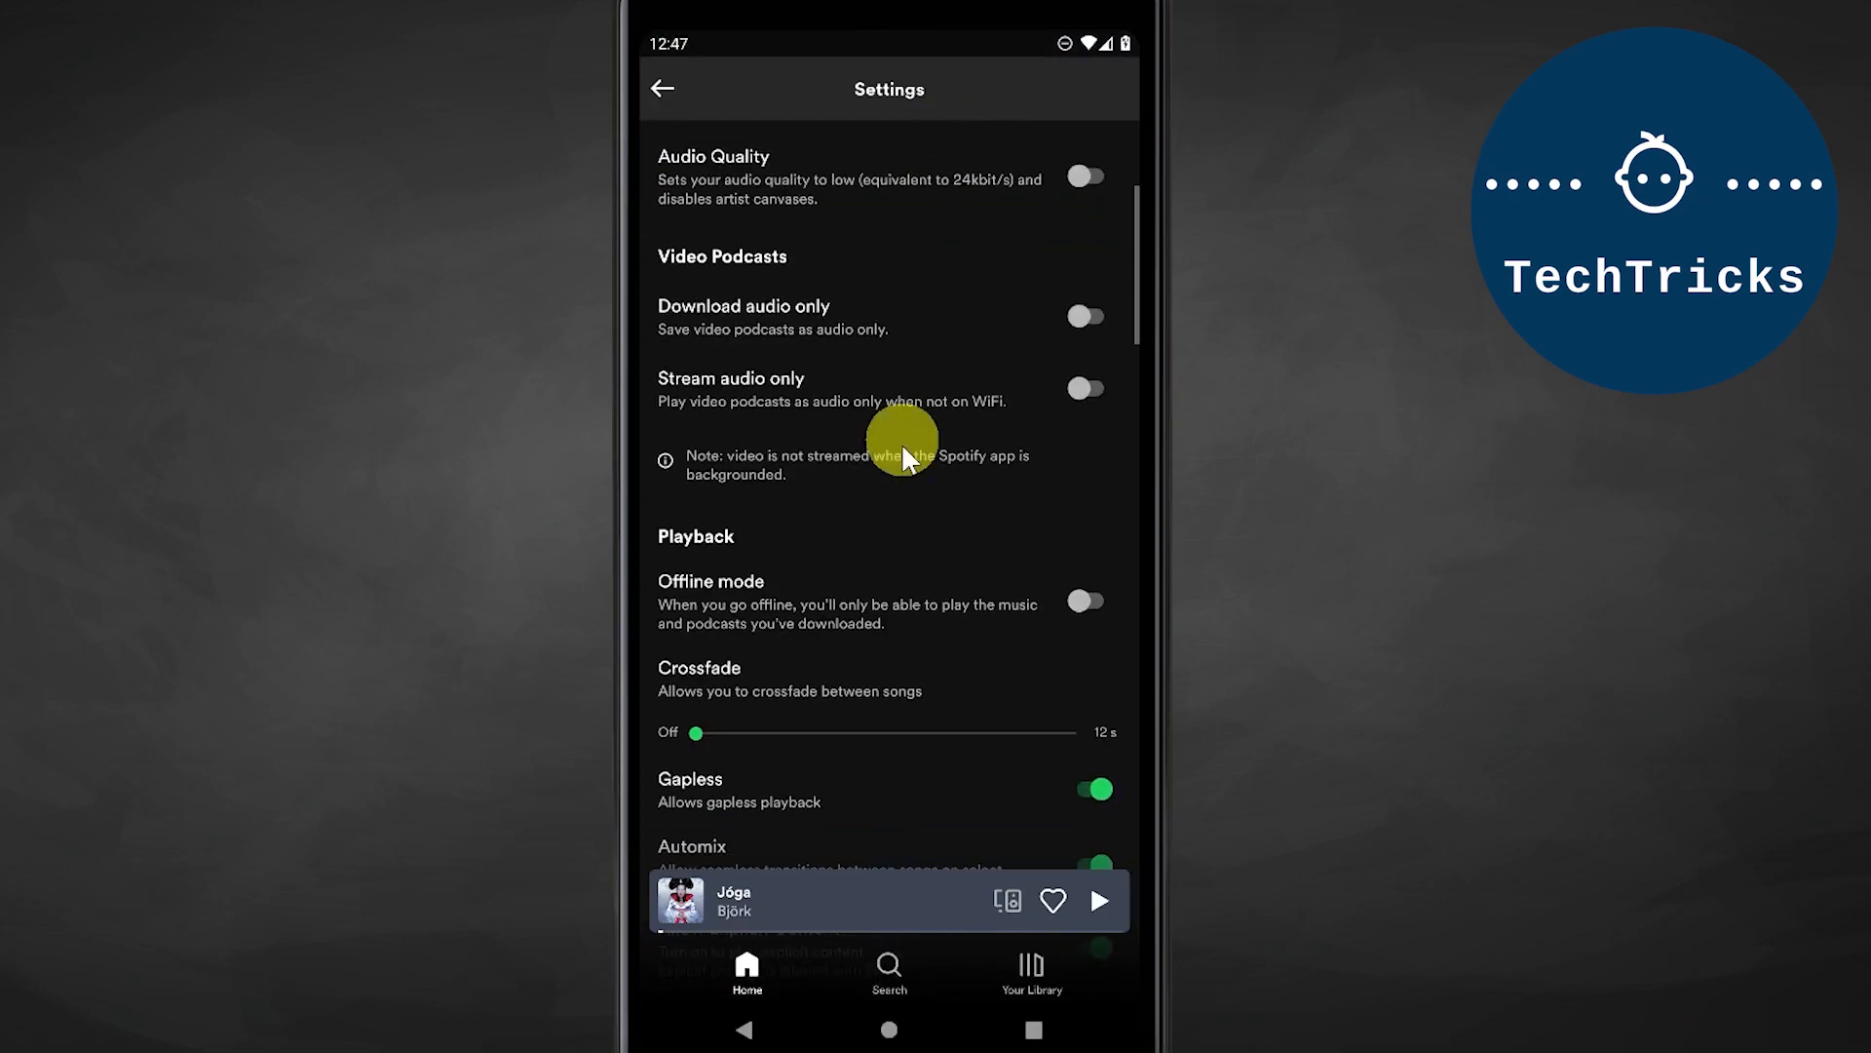
scroll("down", 3)
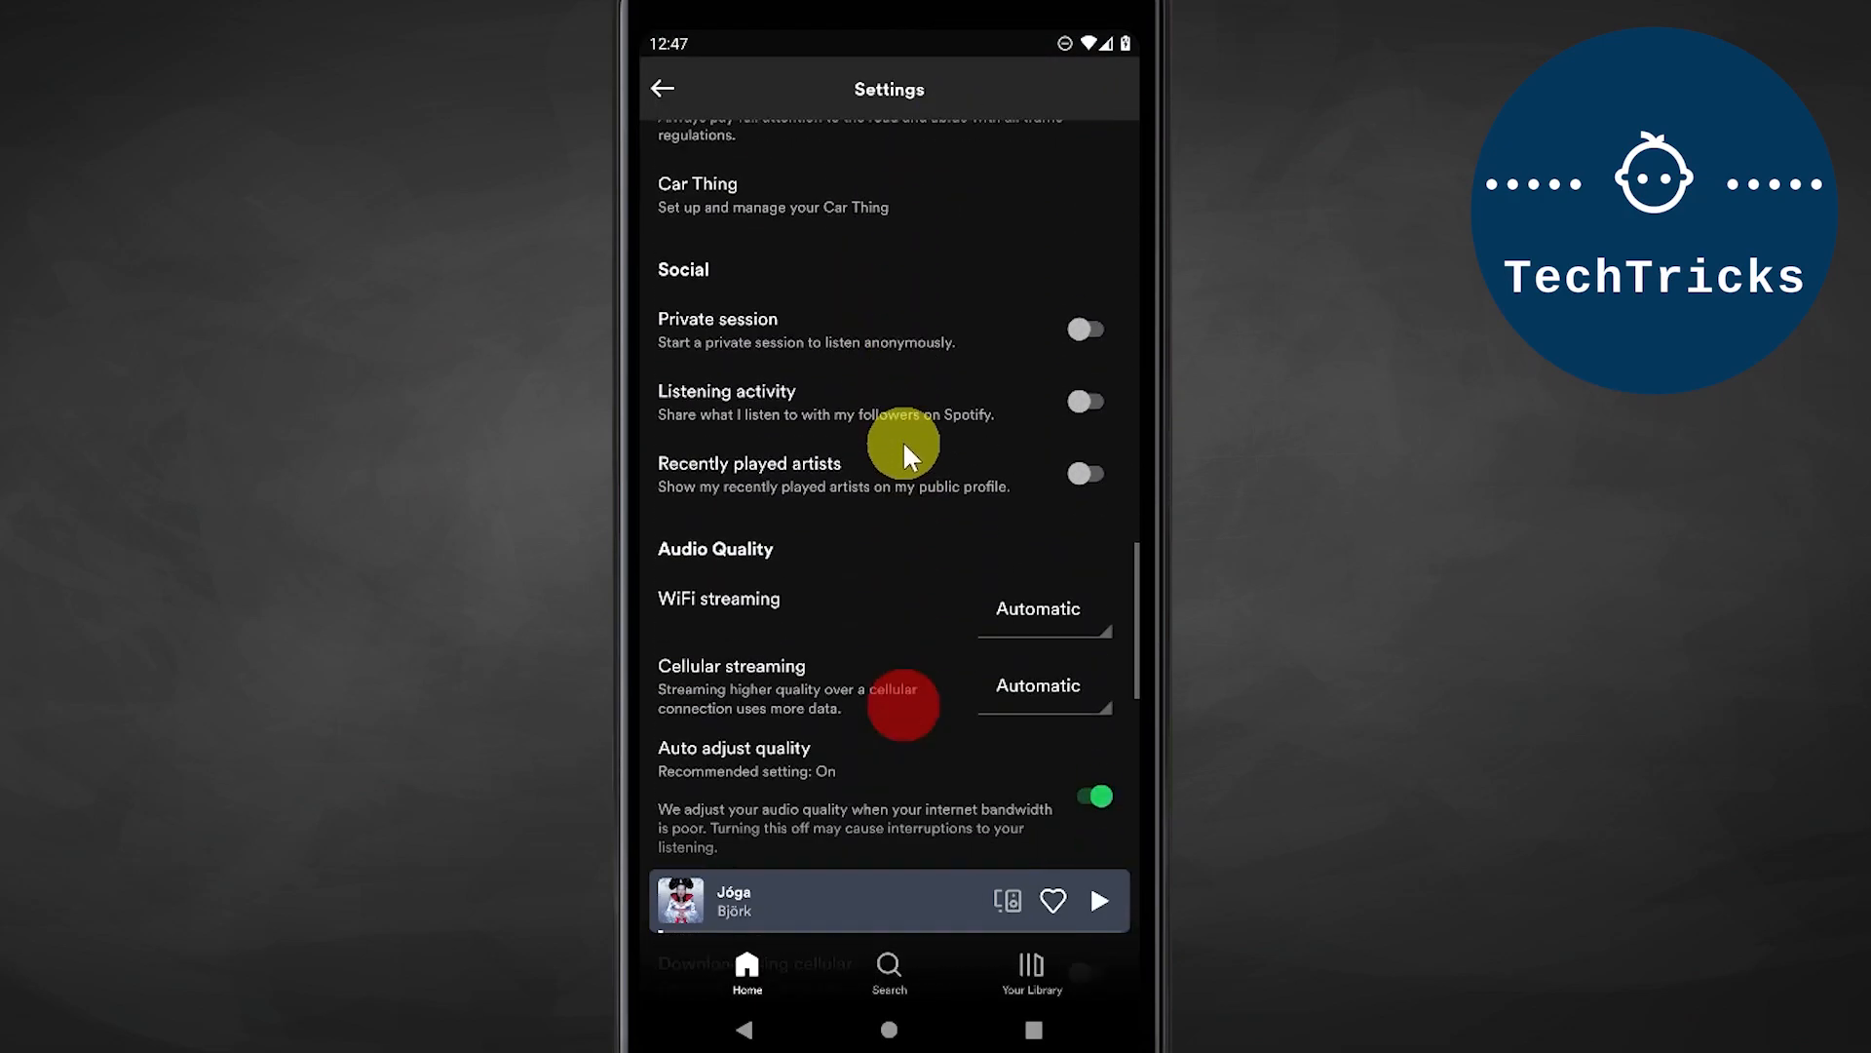
scroll("up", 3)
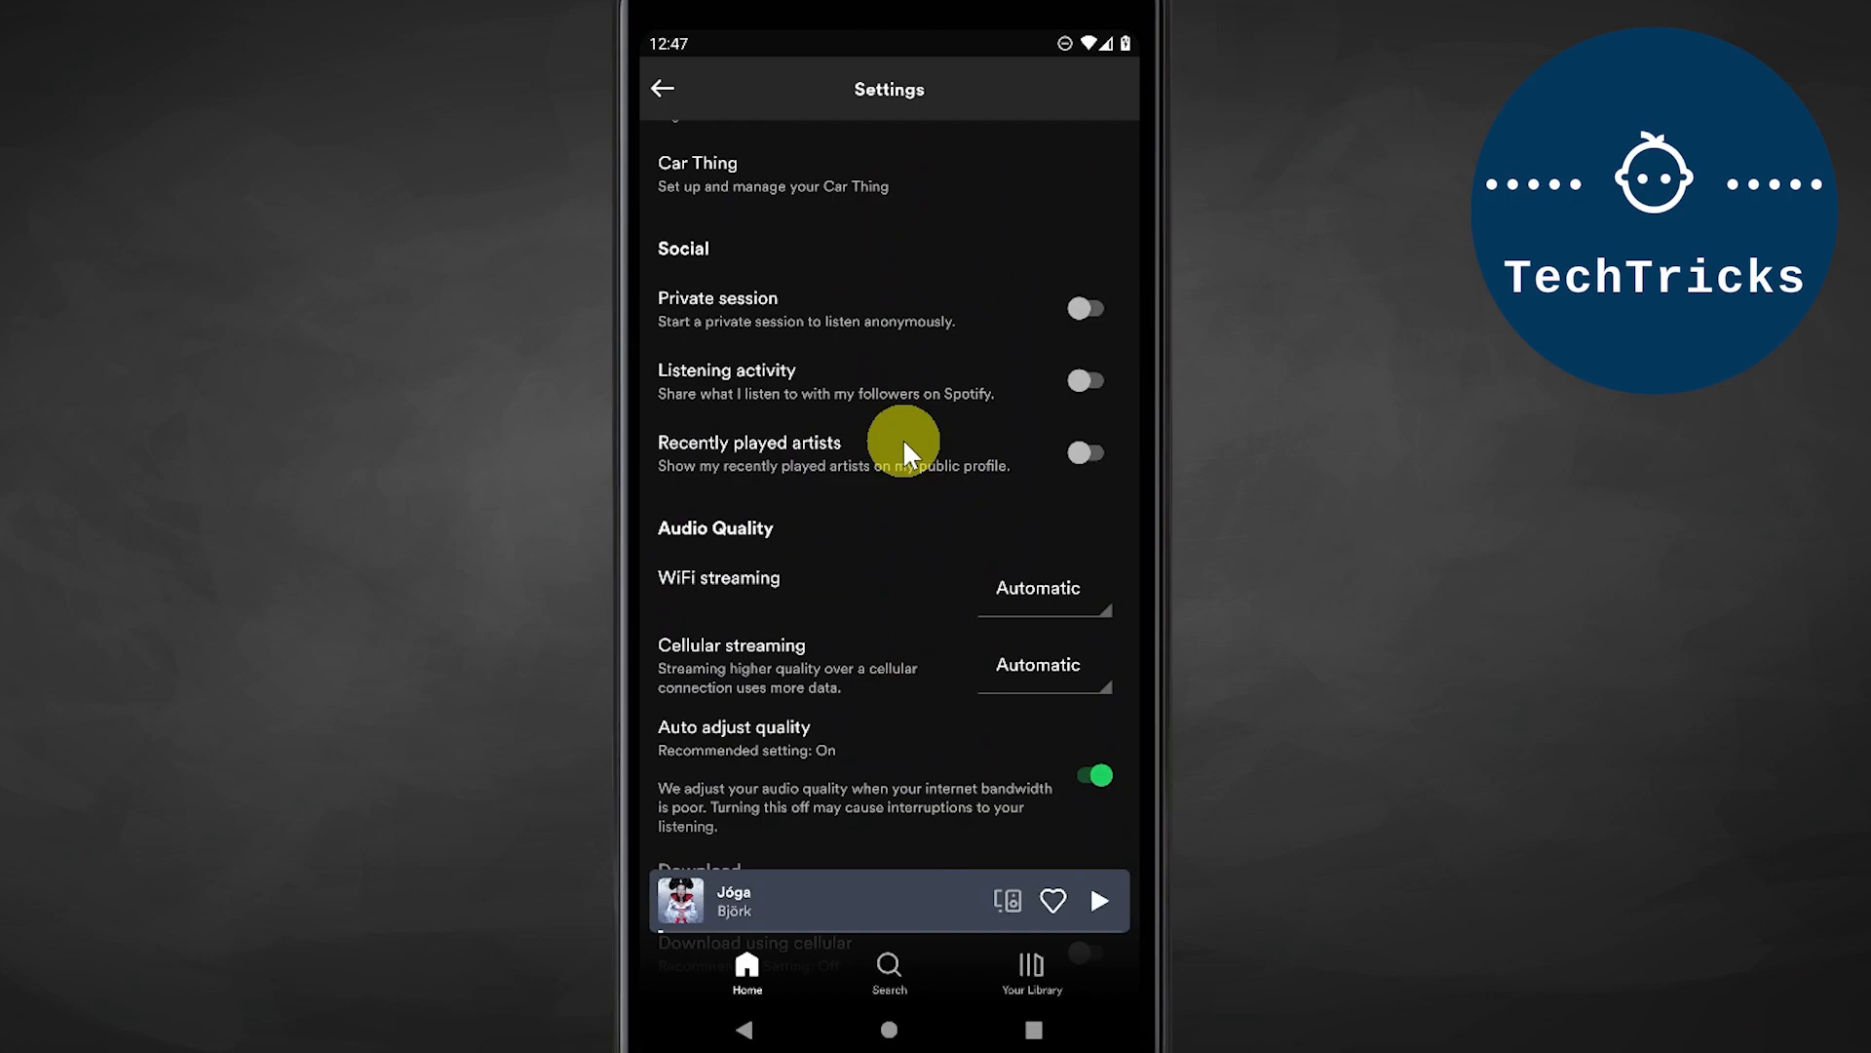
Step: Switch Private session on and leave Recently played artists sharing off
left_click(1082, 308)
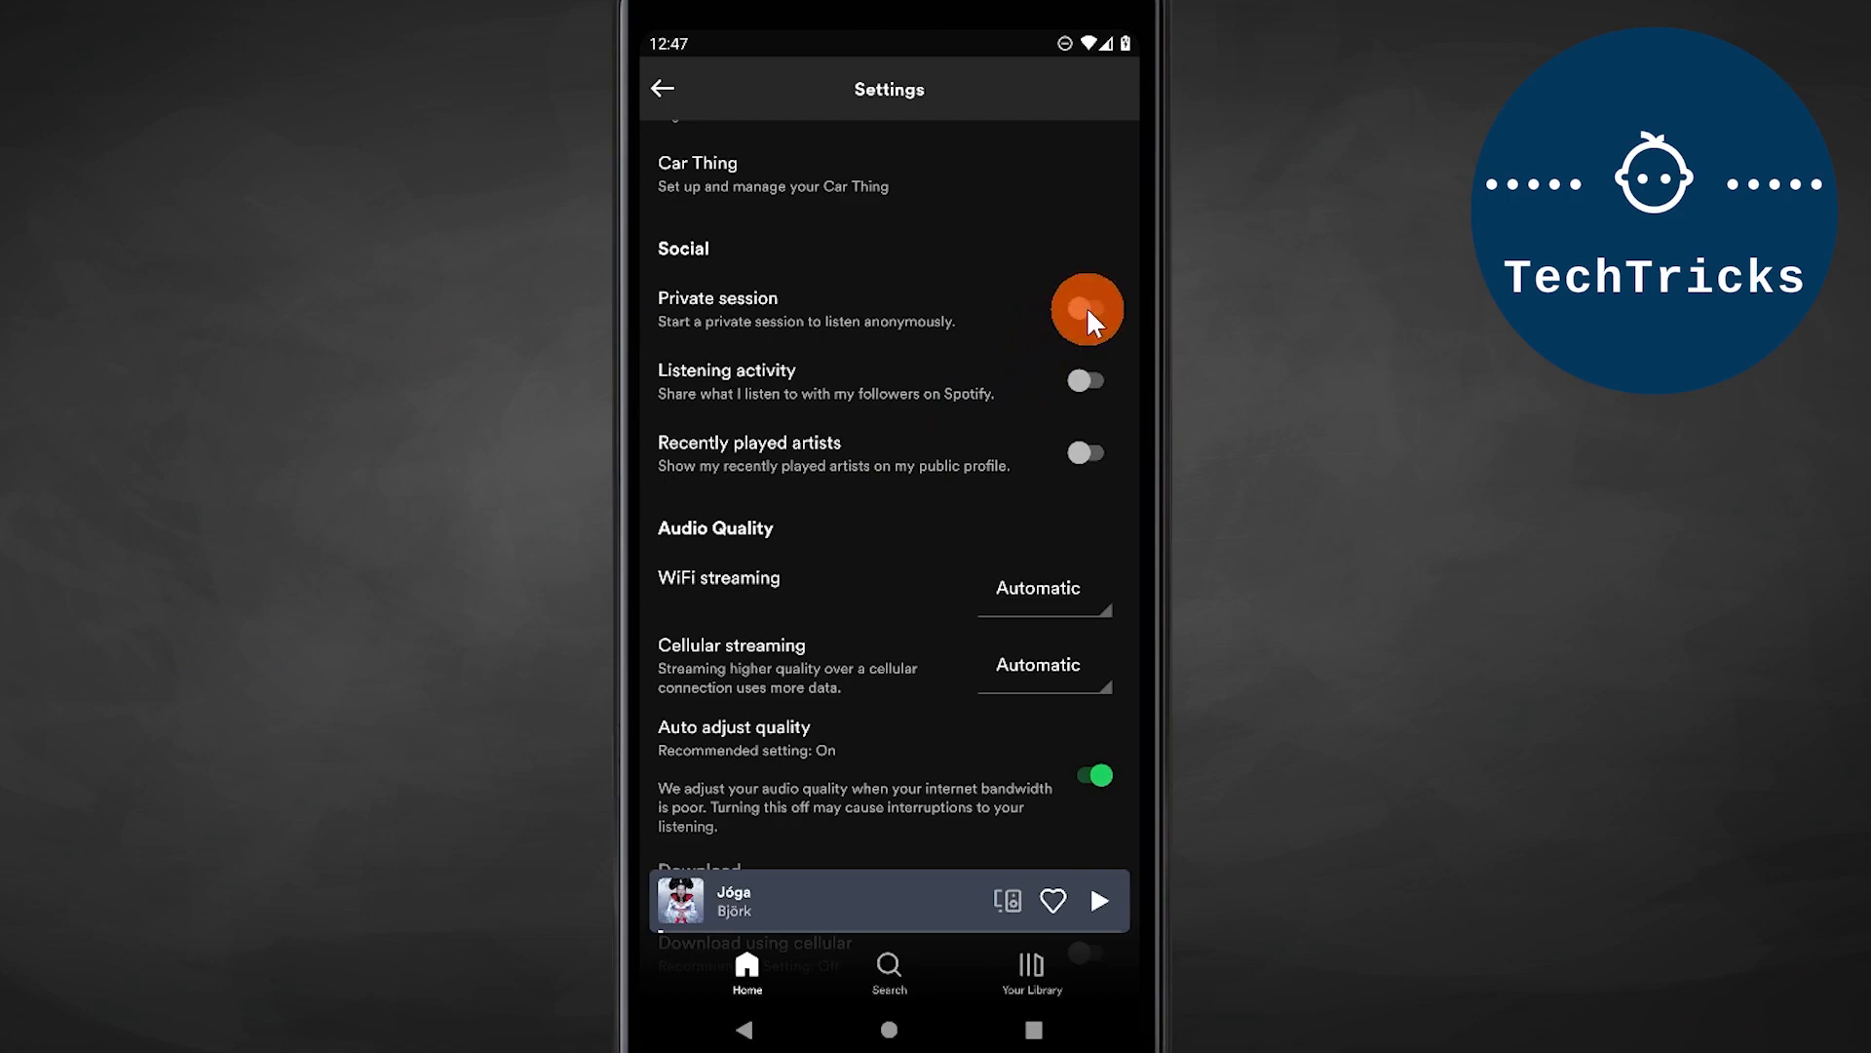
left_click(1085, 306)
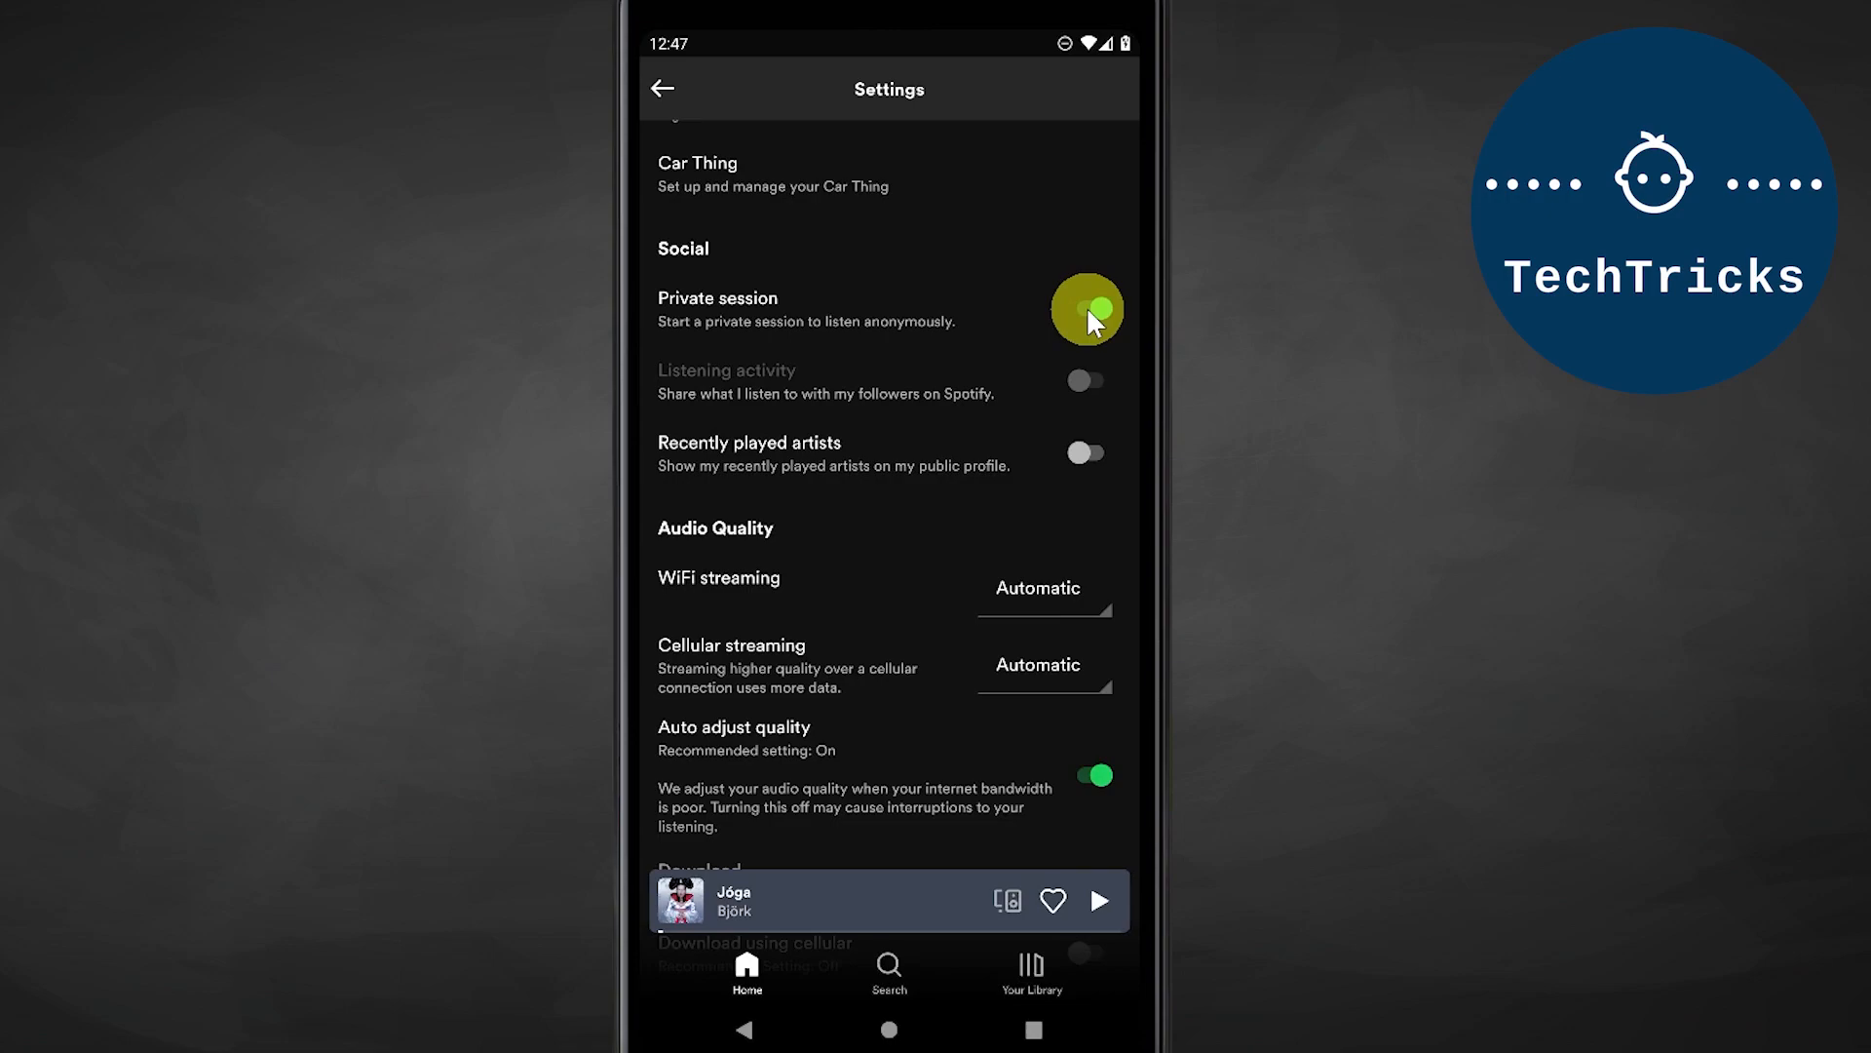
left_click(1085, 308)
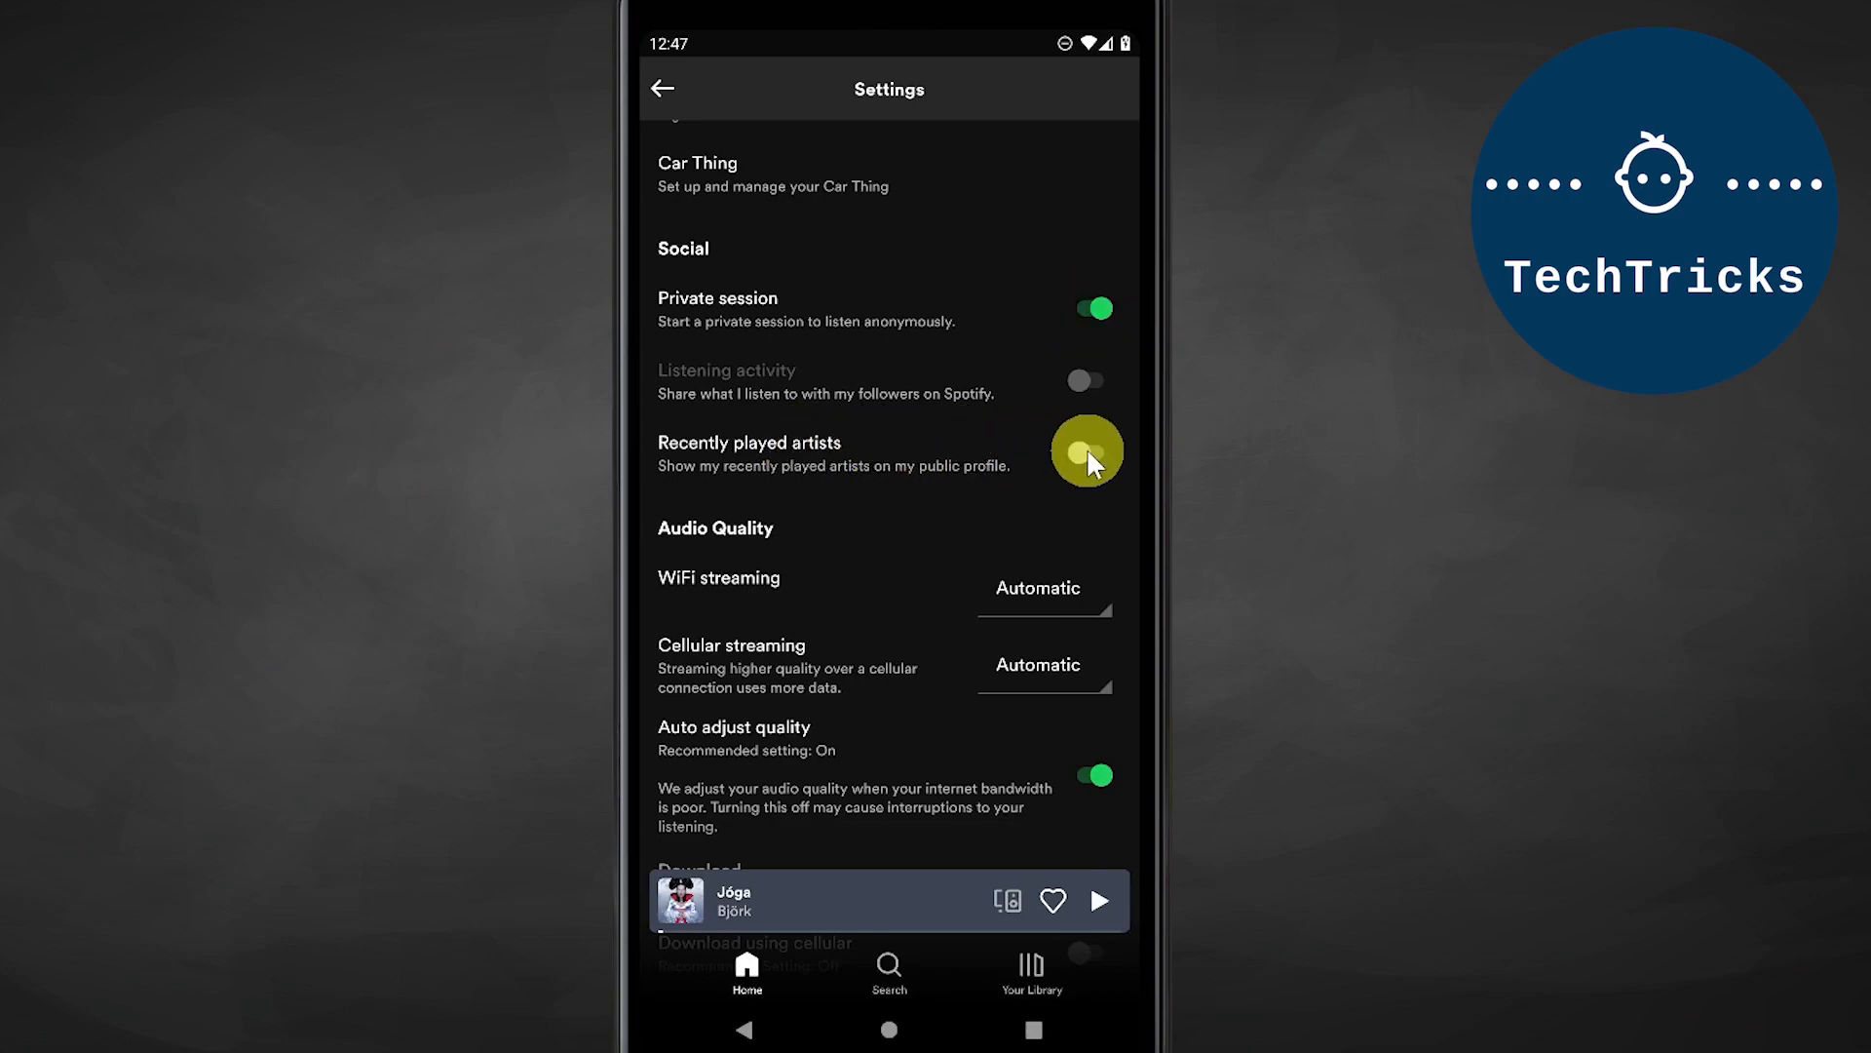
left_click(1086, 450)
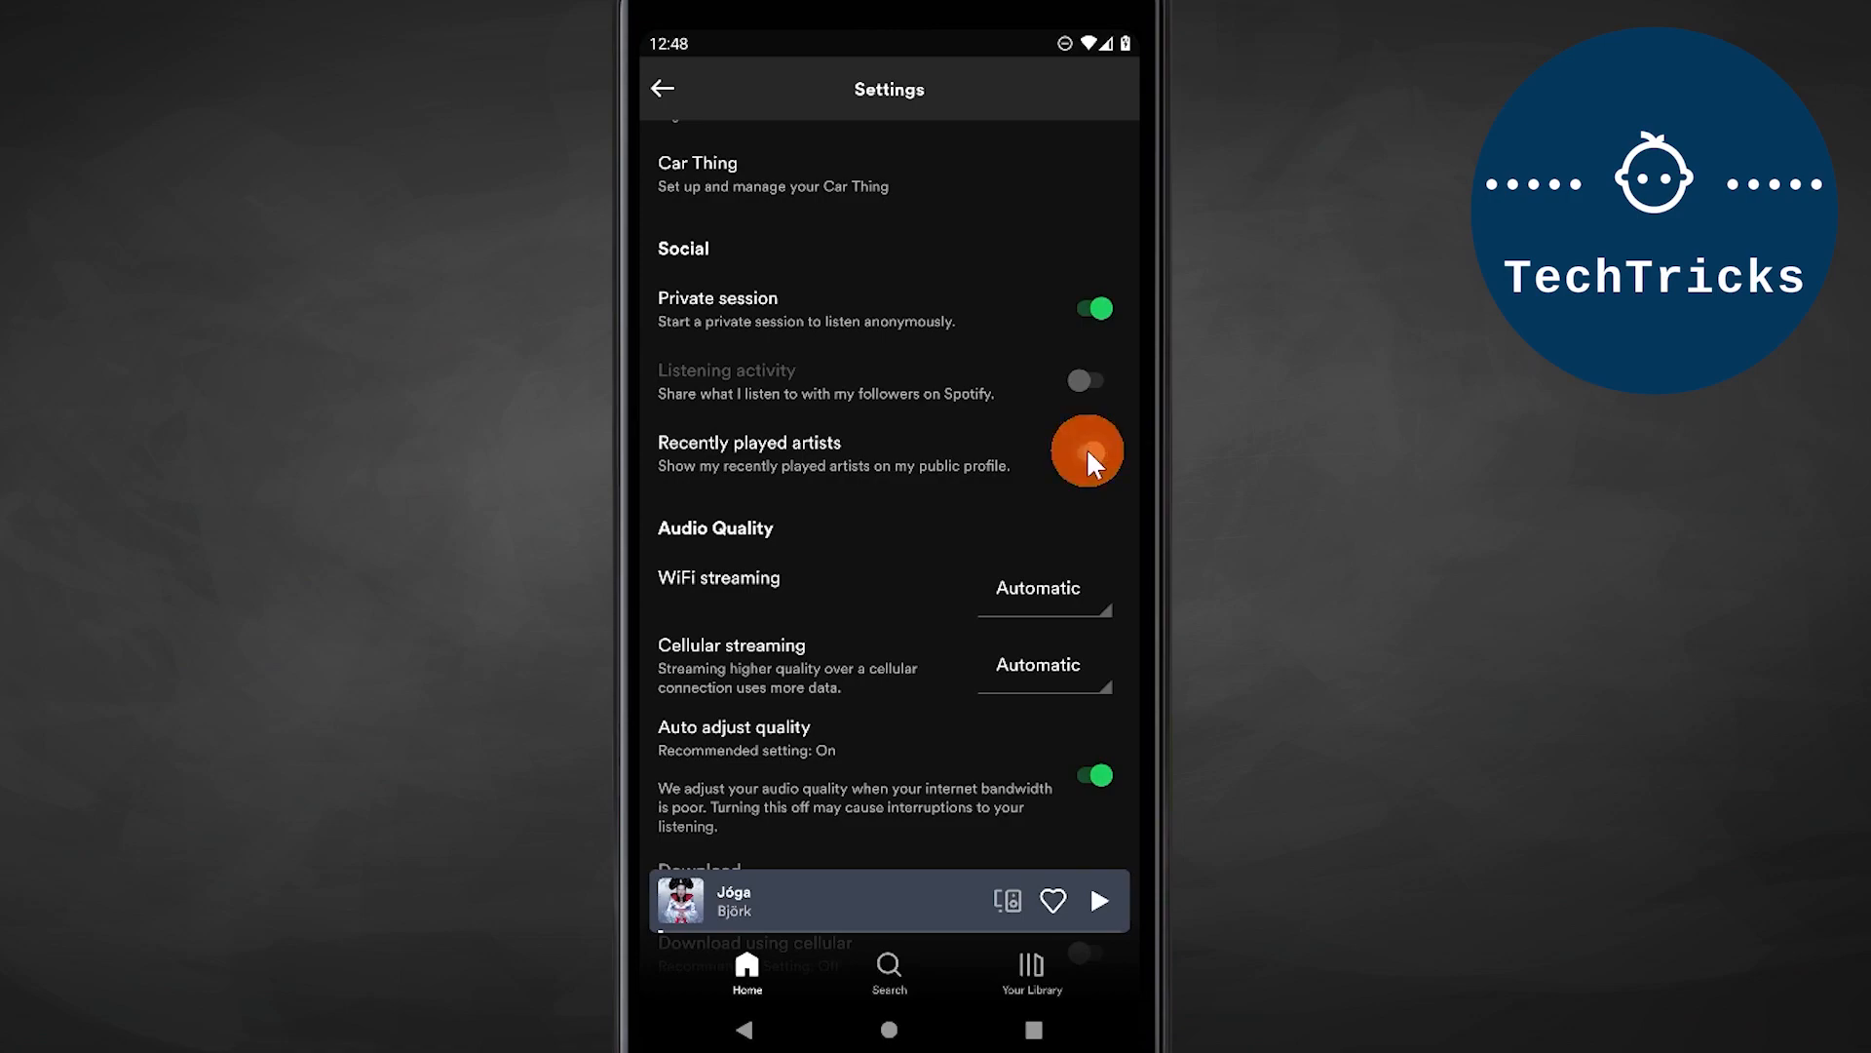
left_click(1085, 450)
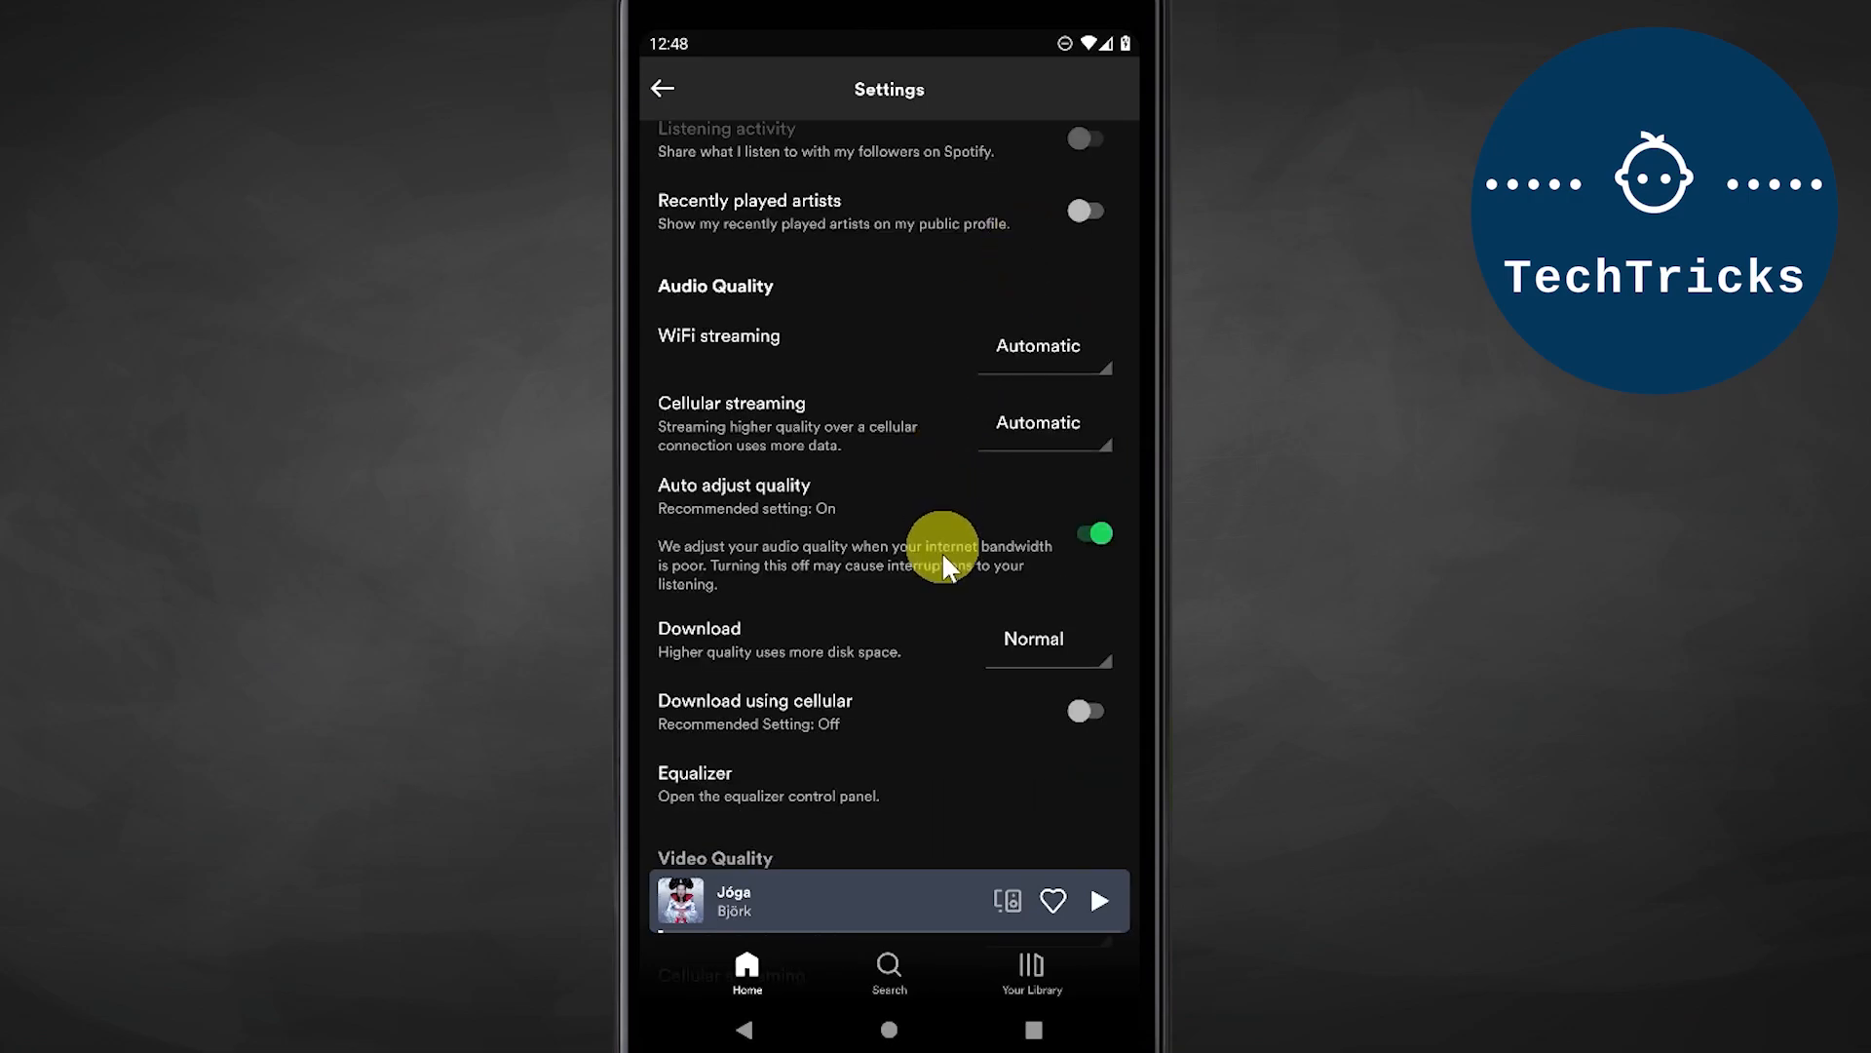
Step: Scroll Settings down to the Storage section showing Clear cache and 11 MB cache
scroll("down", 3)
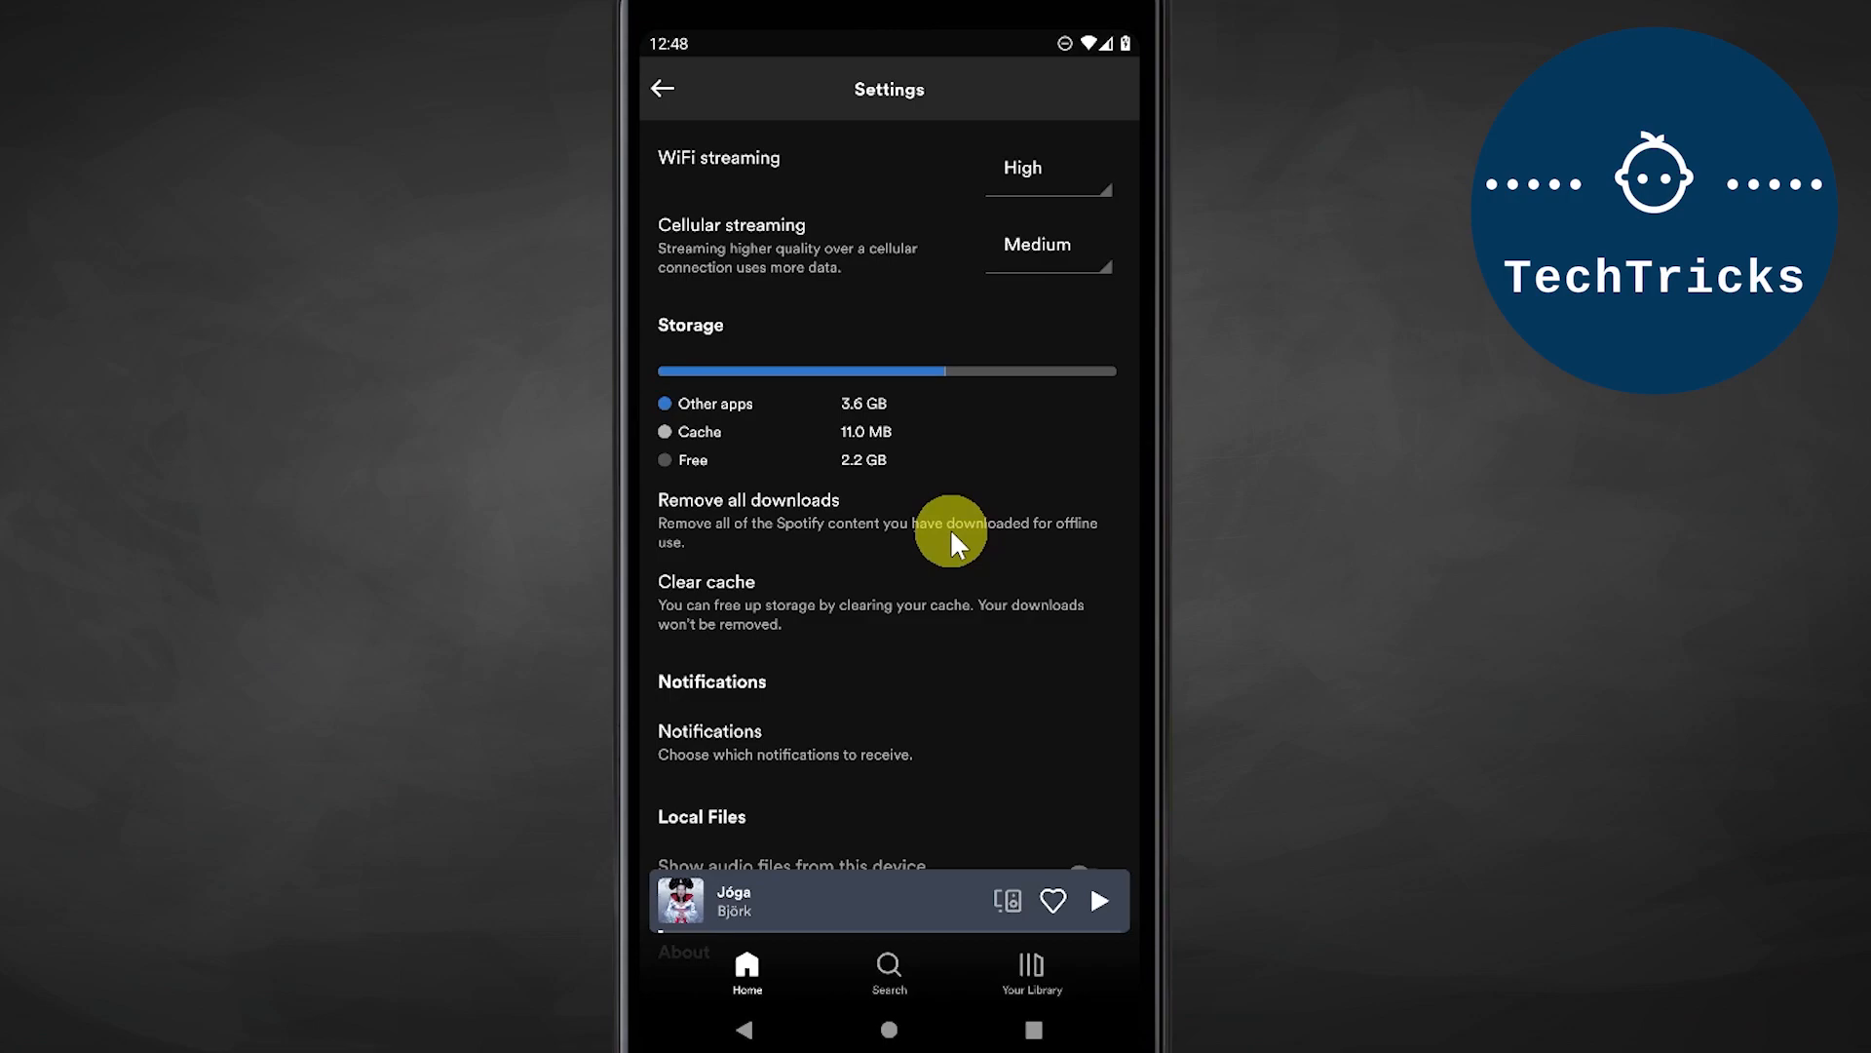
mouse_move(917, 620)
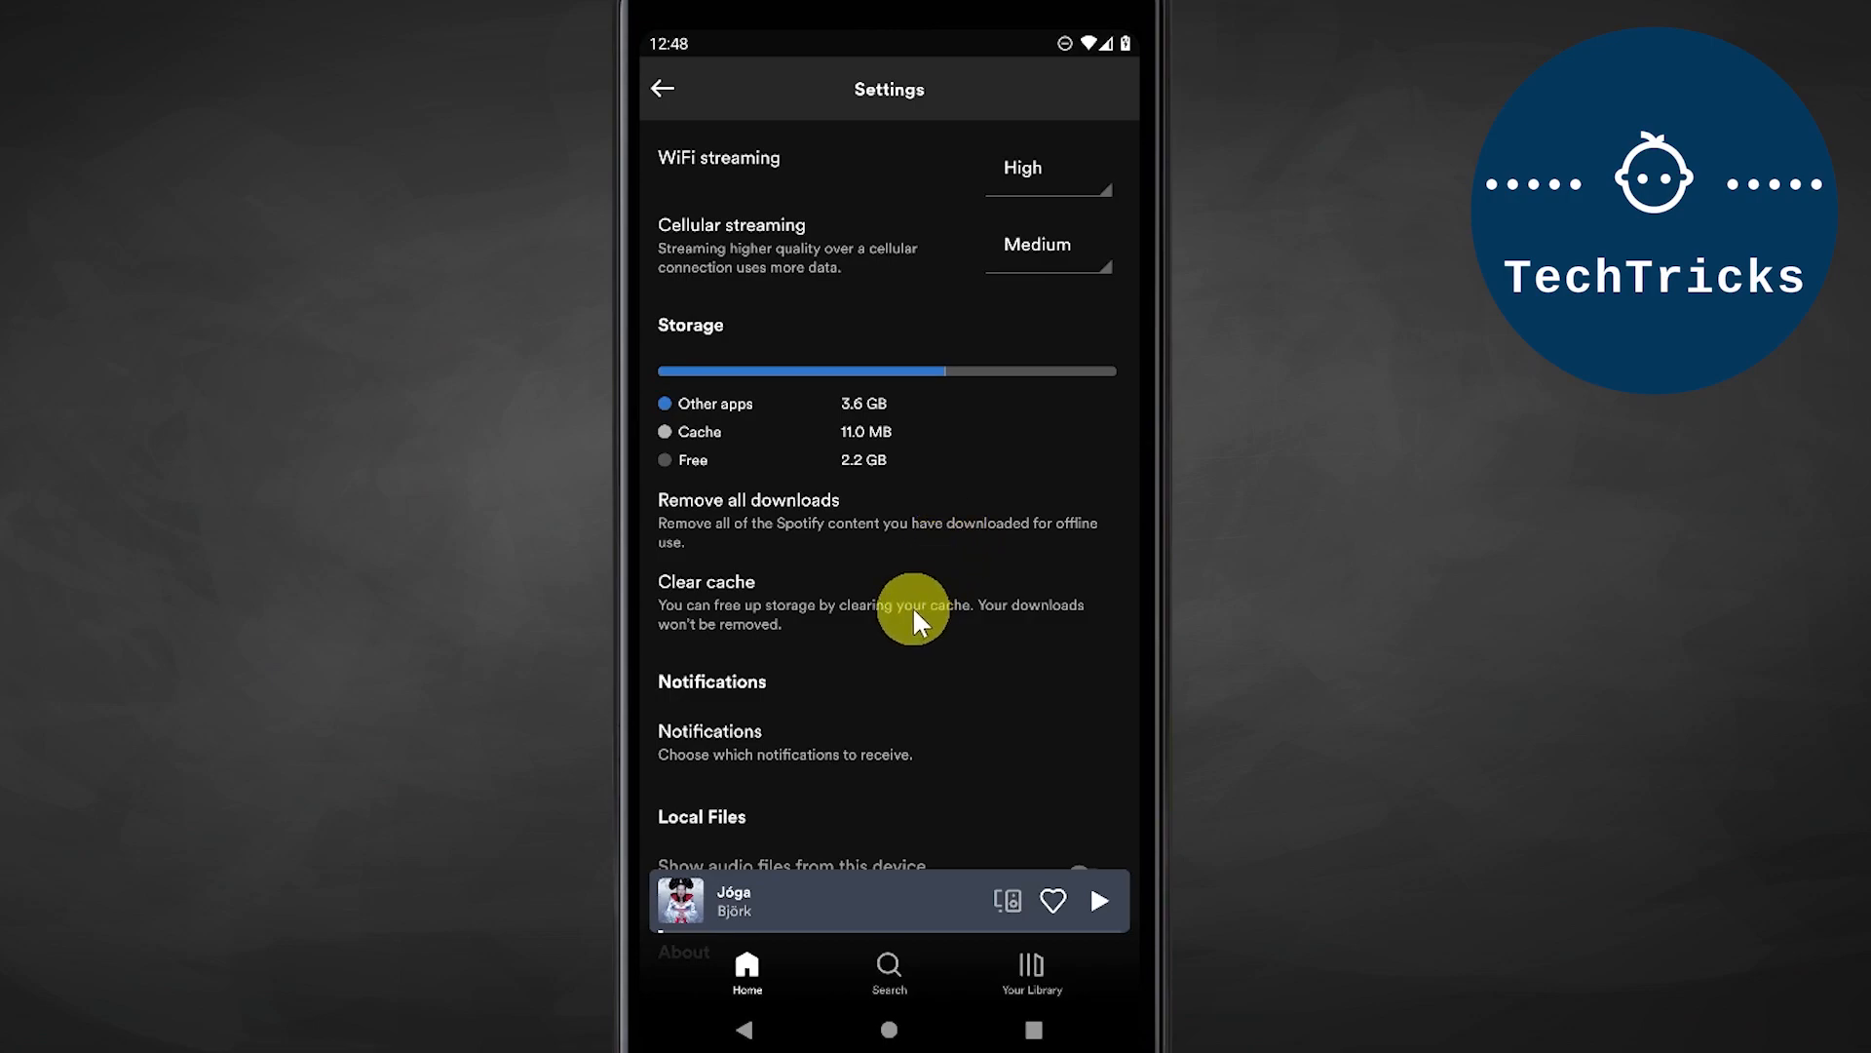
mouse_move(918, 661)
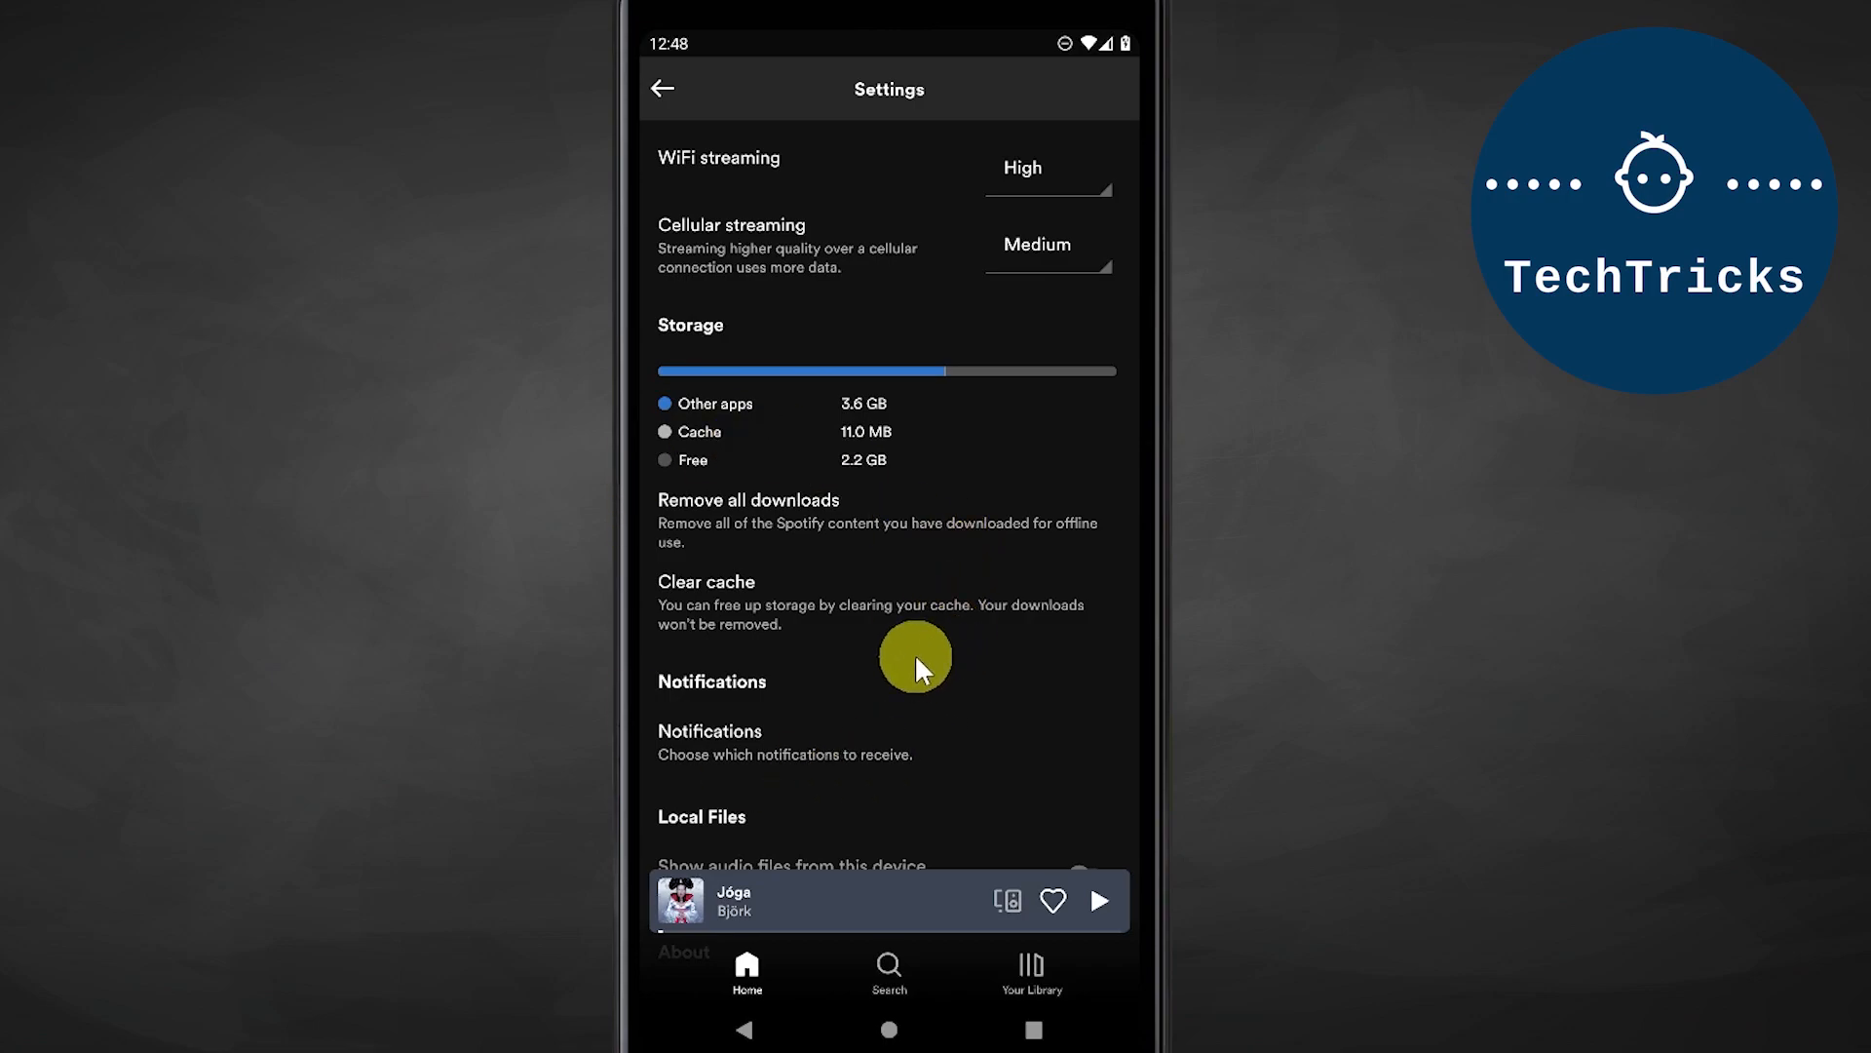